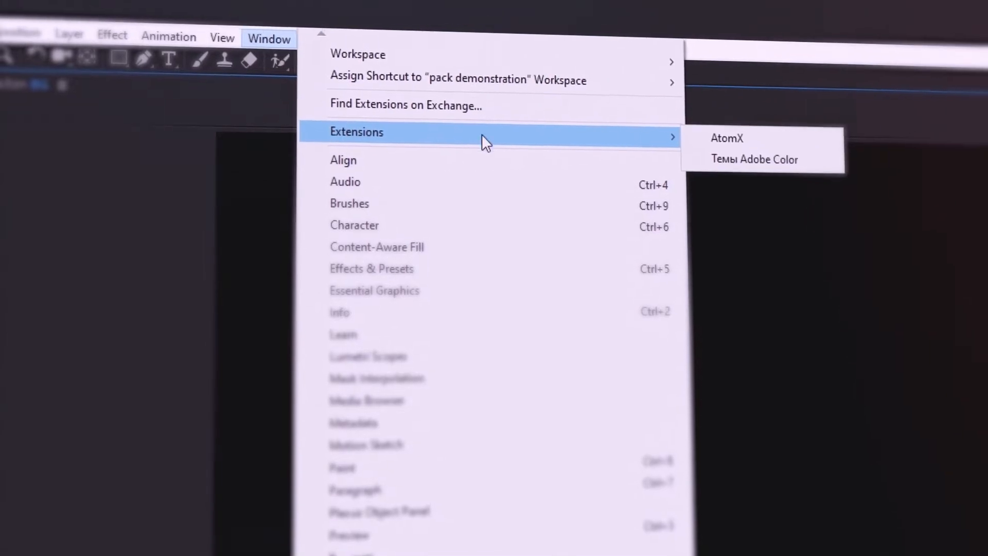
Open AtomX via Window > Extensions and browse Abstract, Digital and Gradients categories, ending on Digital.
click(726, 138)
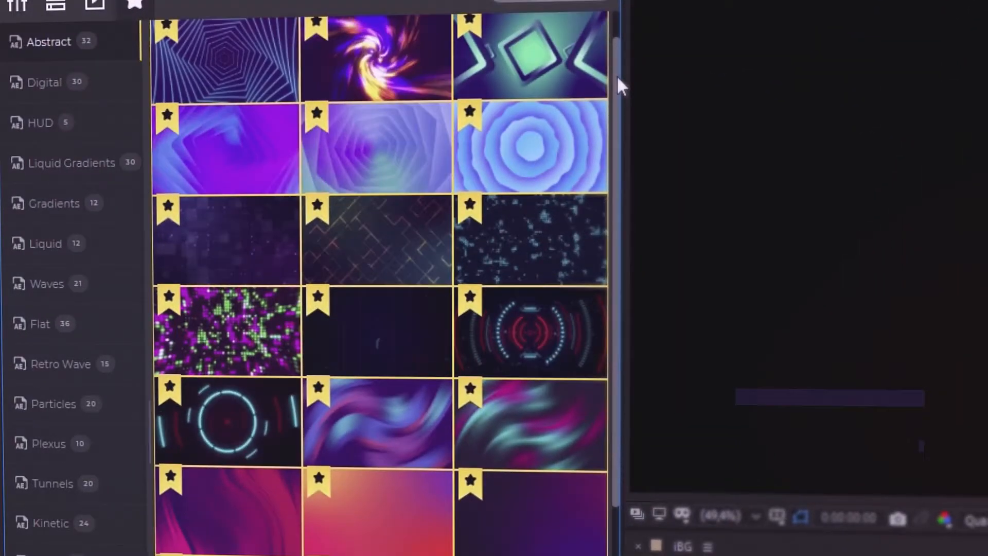
scroll(down, 3)
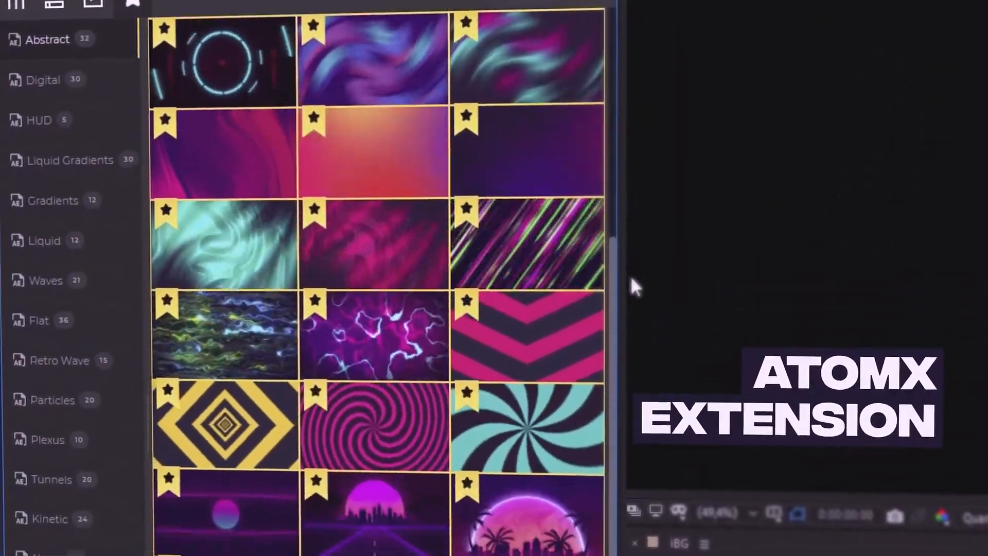
click(44, 80)
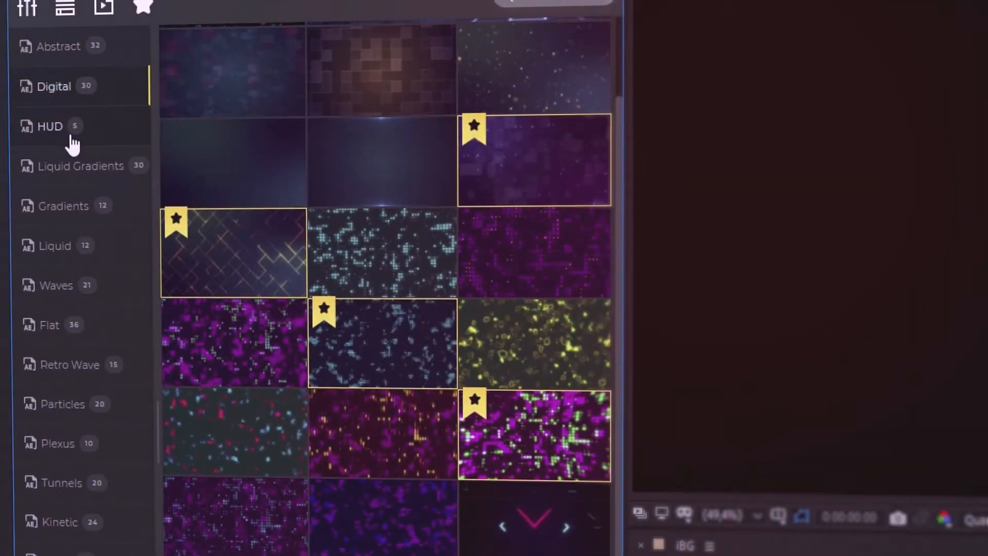
click(62, 206)
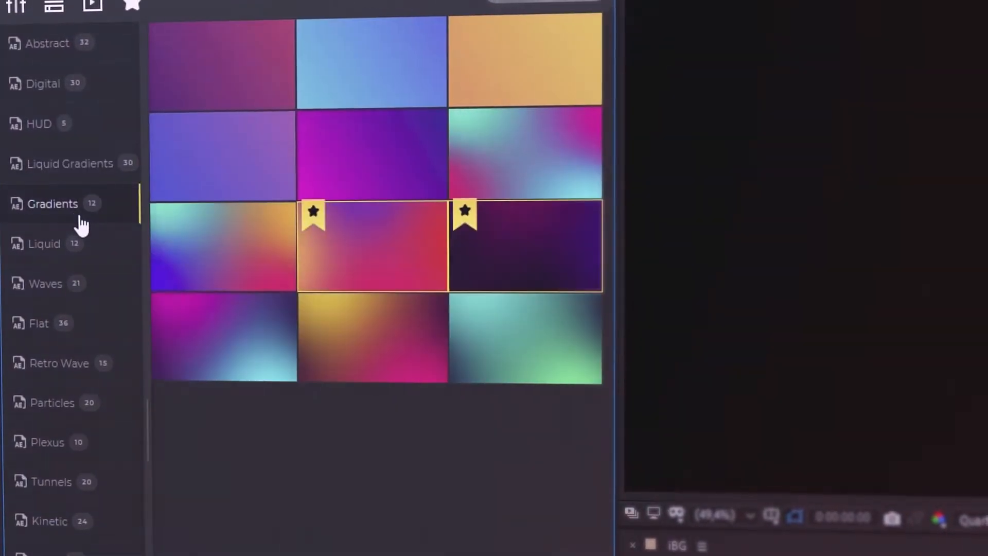
click(38, 82)
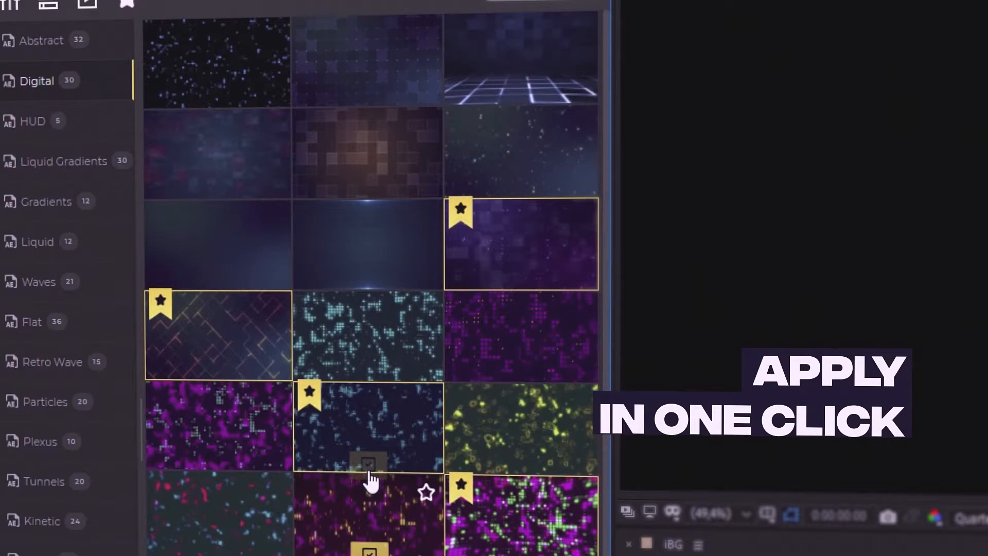